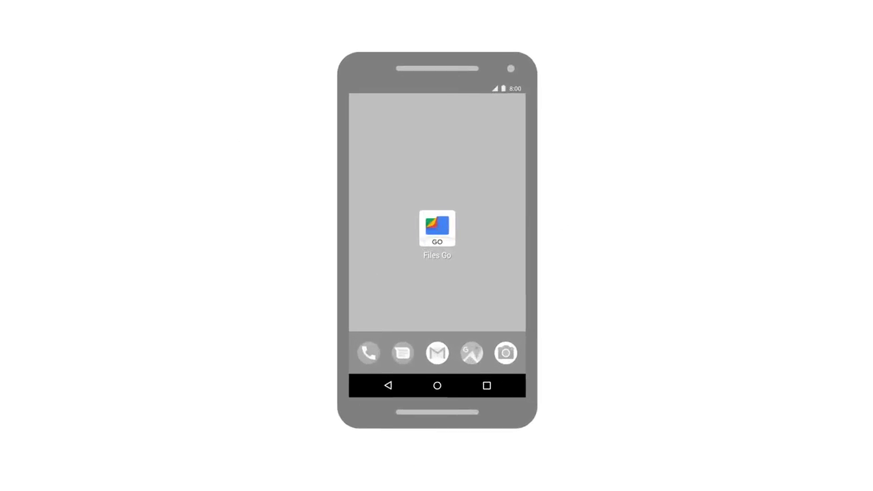
# Launch Files Go and filter the Images category to the CAMERA source.
pyautogui.click(436, 228)
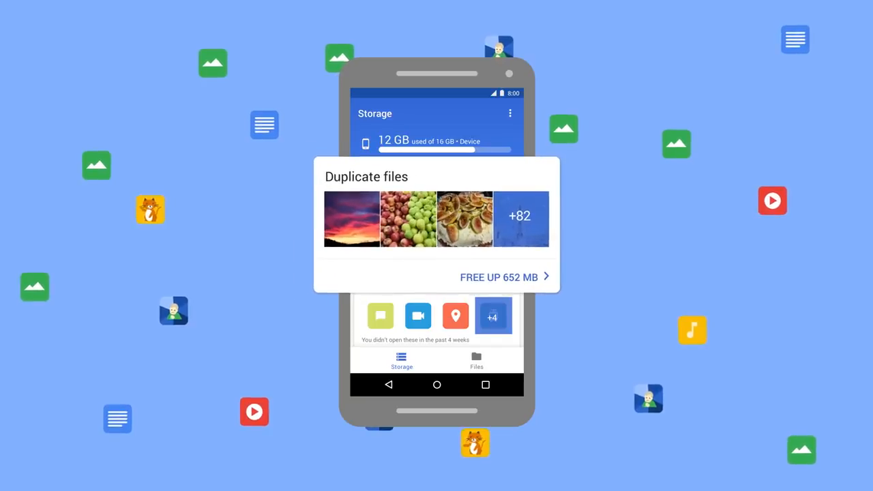
pyautogui.click(499, 277)
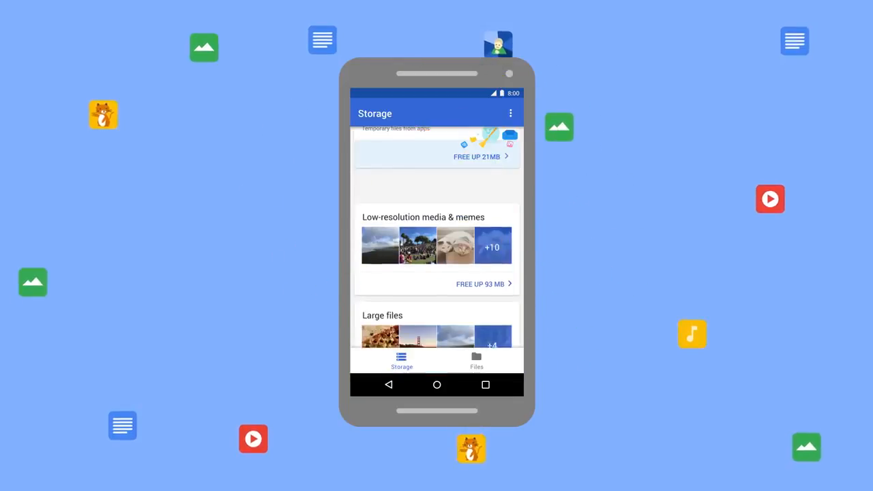
pyautogui.click(476, 360)
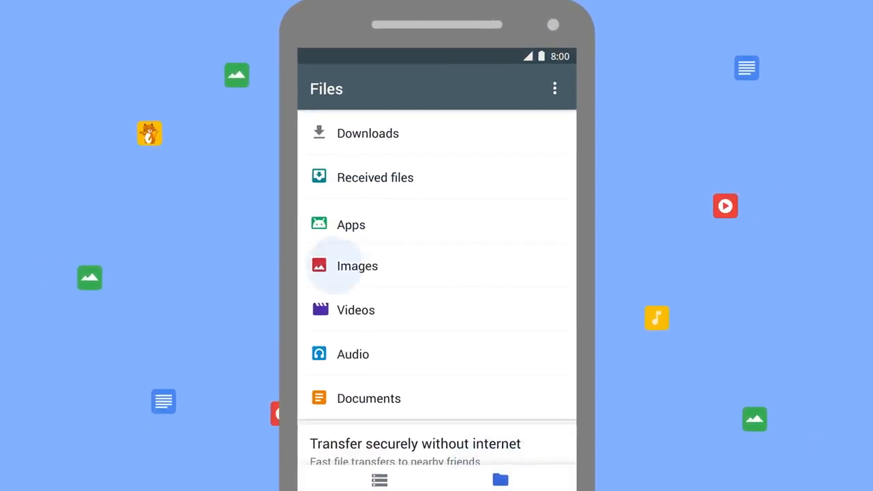
pyautogui.click(357, 266)
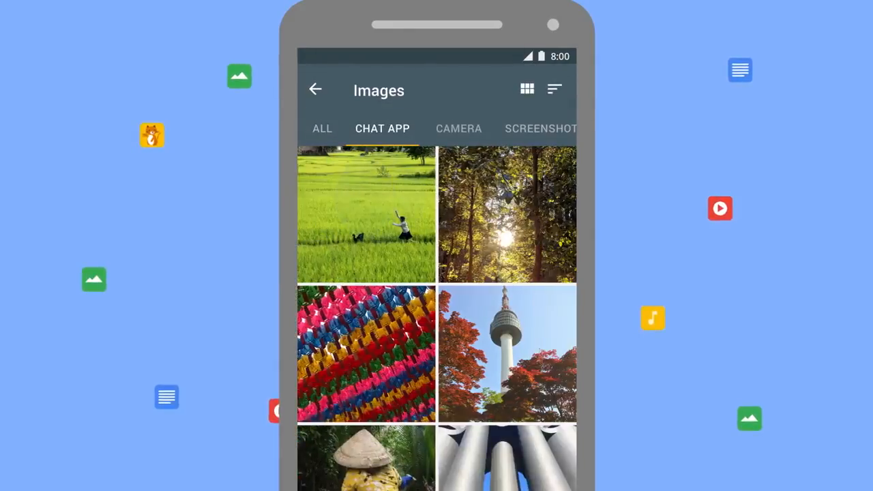
pyautogui.click(459, 128)
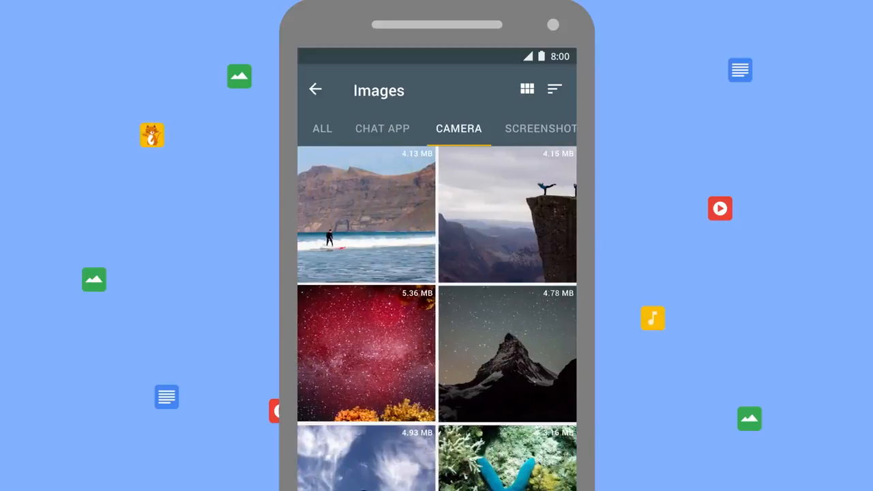